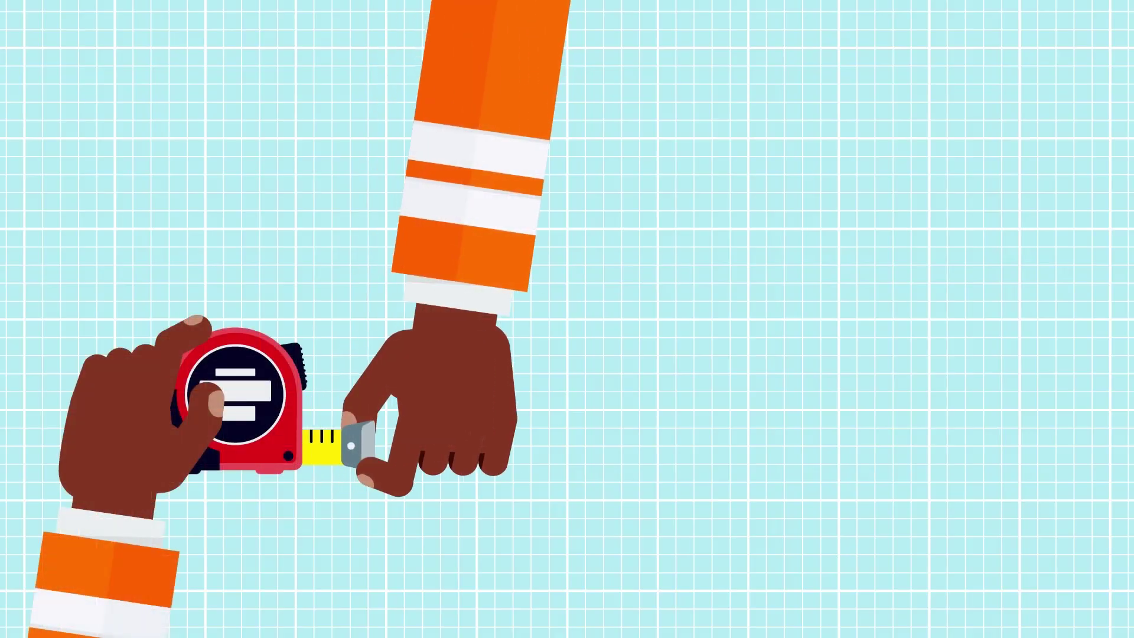
# Pull the yellow tape measure blade out from its red case across the blueprint grid.
pyautogui.moveTo(361, 445); pyautogui.dragTo(760, 445)
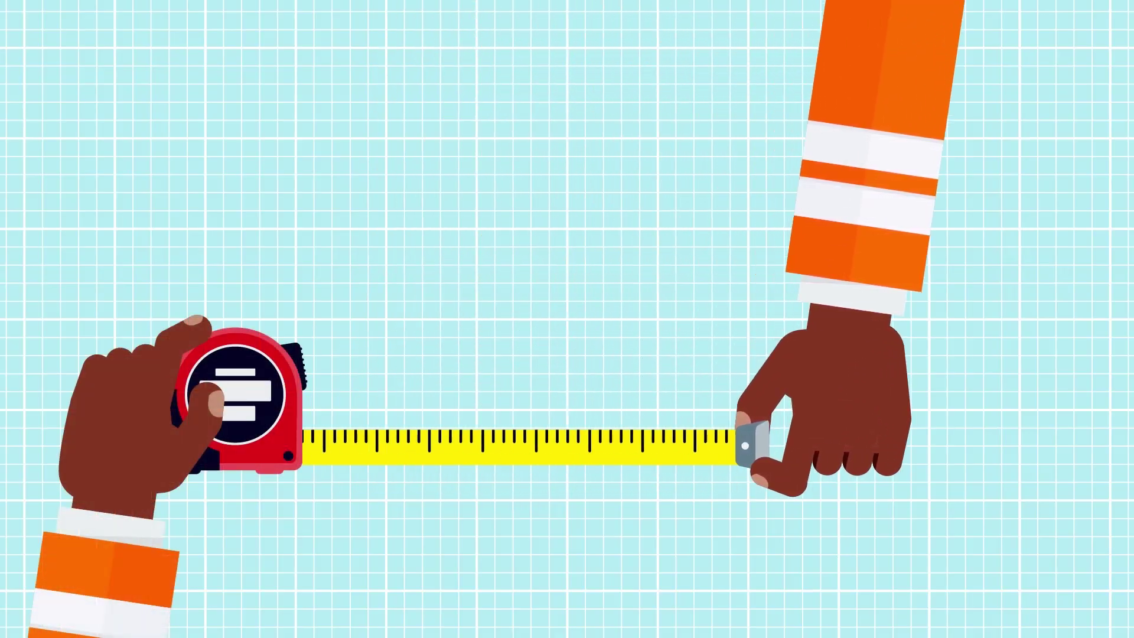